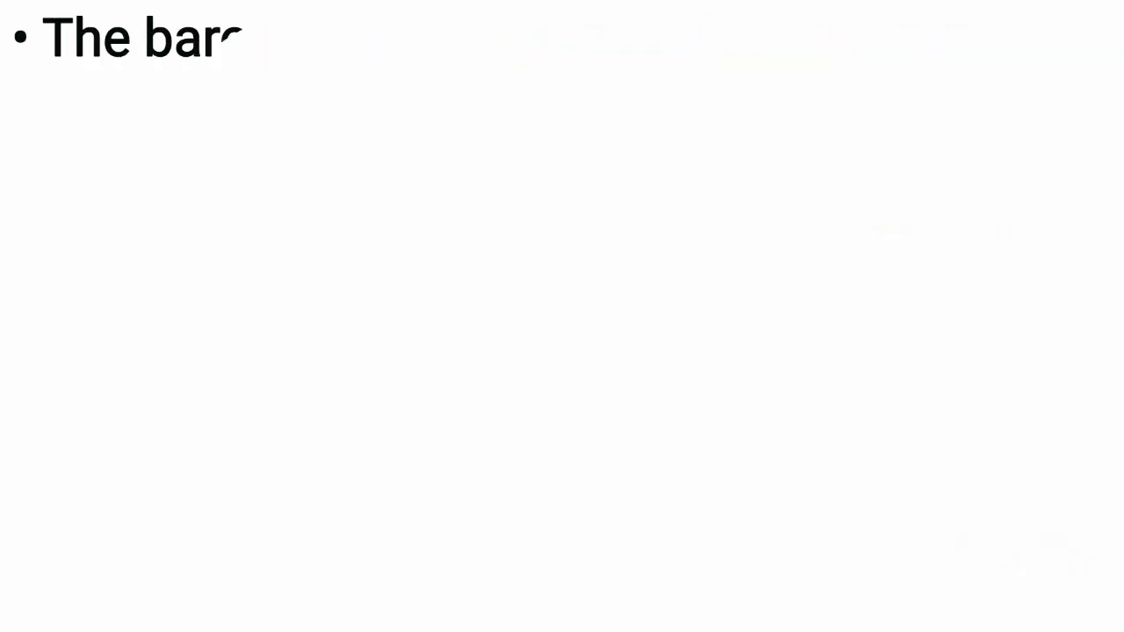
pyautogui.write('oreflex begin to act in less than the durat')
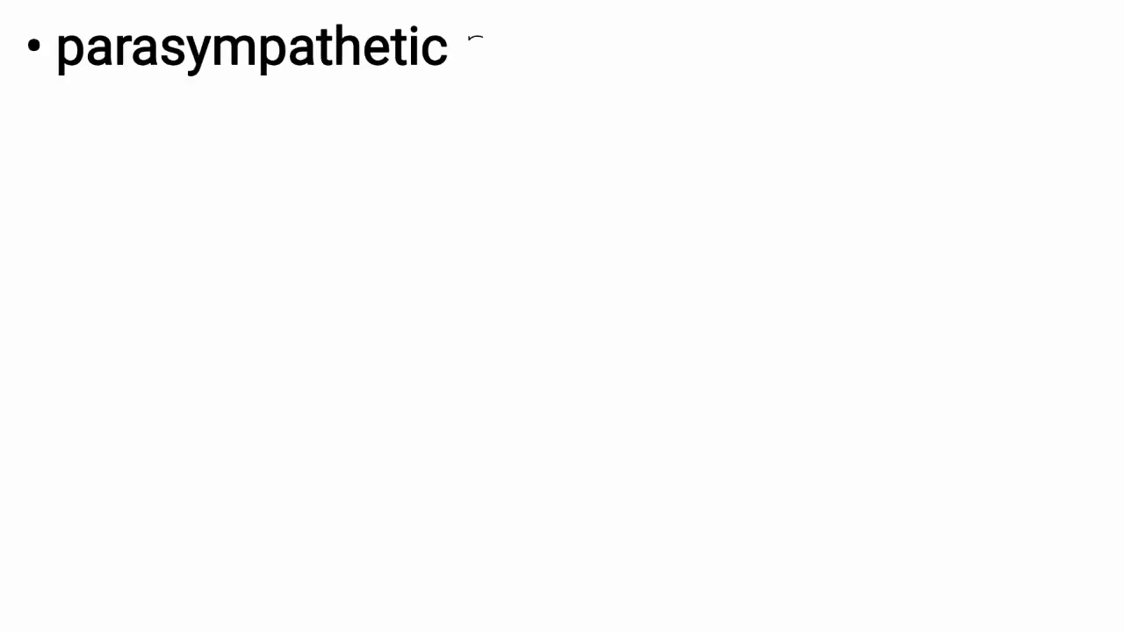
pyautogui.write('nervous system activity increases.')
pyautogui.write('sympathe')
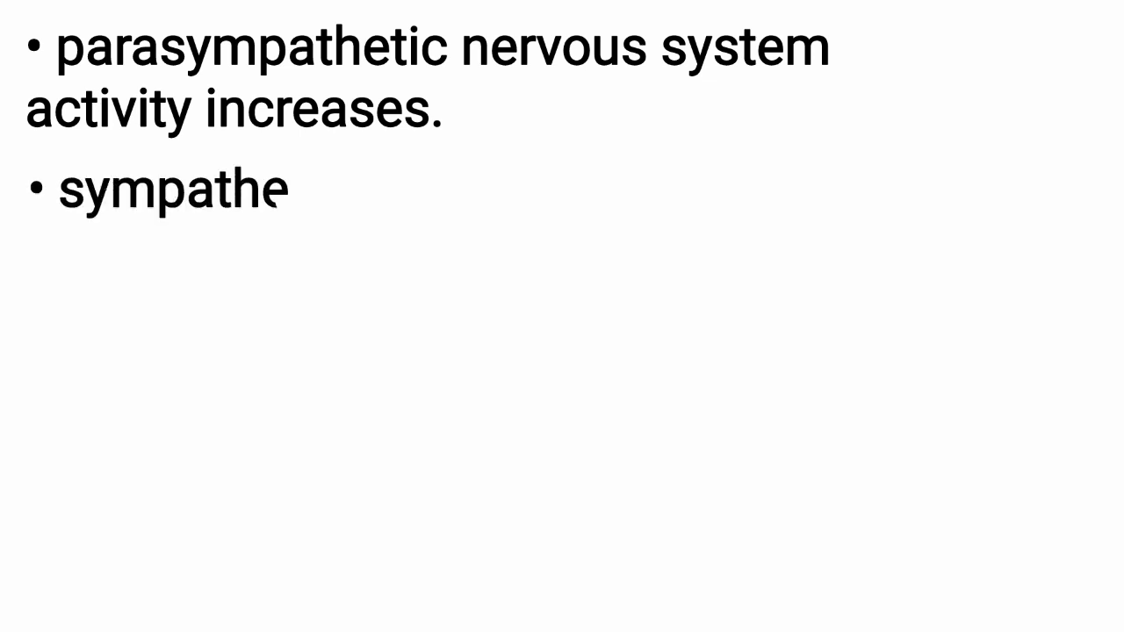
pyautogui.write('tic nervous system activity decre')
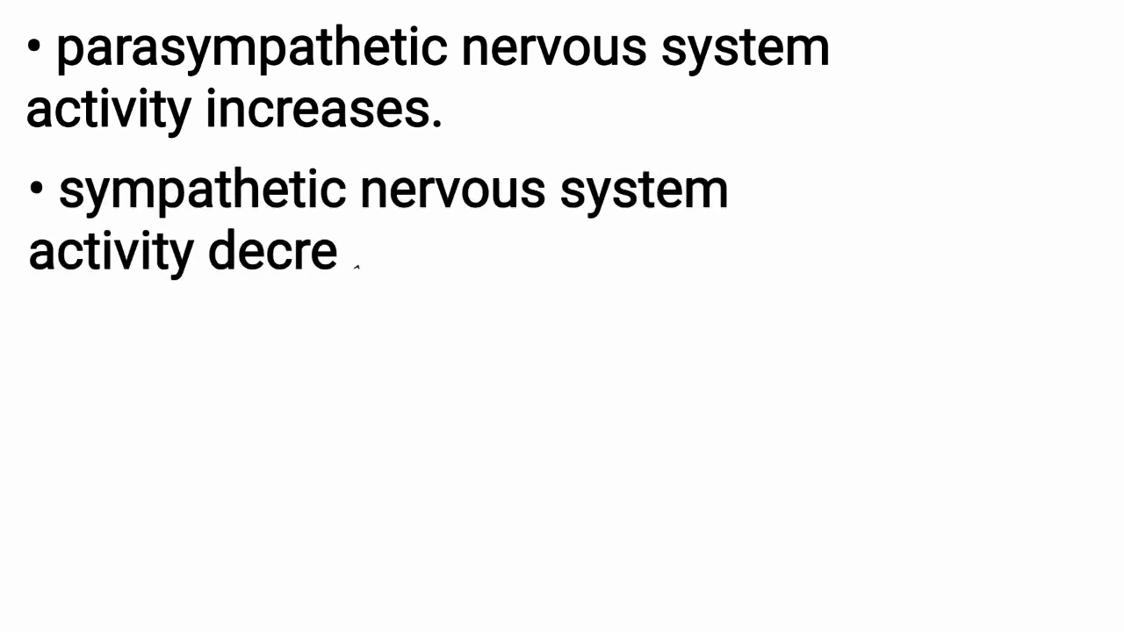